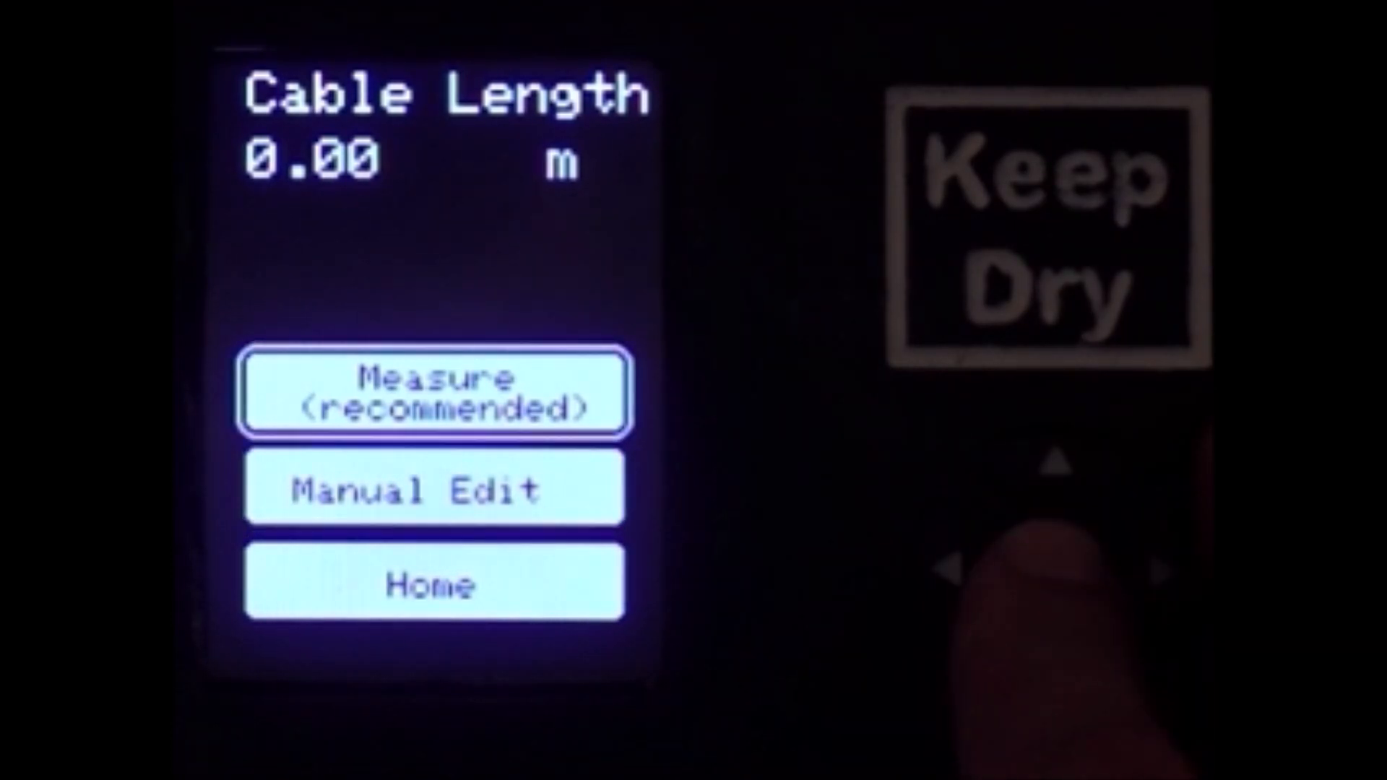
# - Confirm the cable length entry so the Loading Interval calculation options appear
pyautogui.click(432, 391)
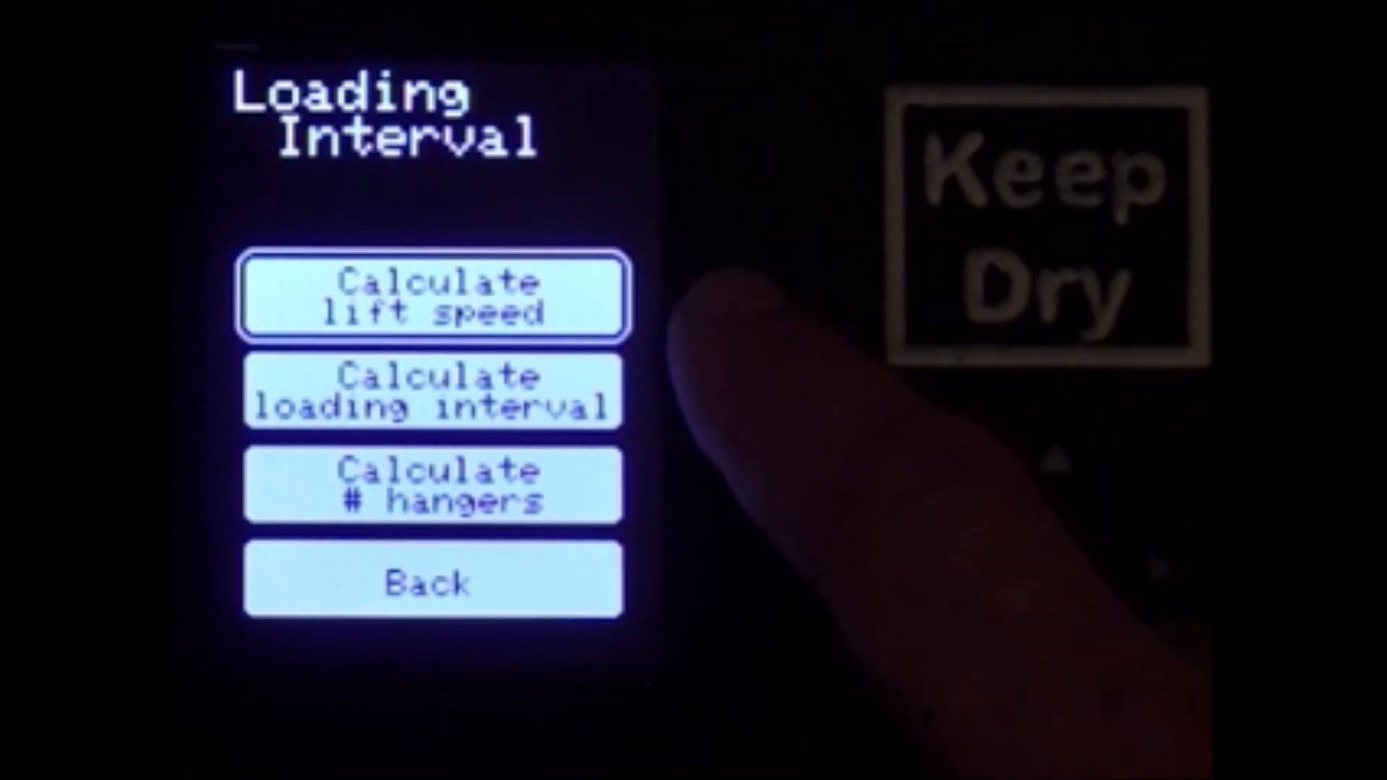
# - Choose Calculate loading interval and save a desired interval of 08.0 sec
pyautogui.click(432, 393)
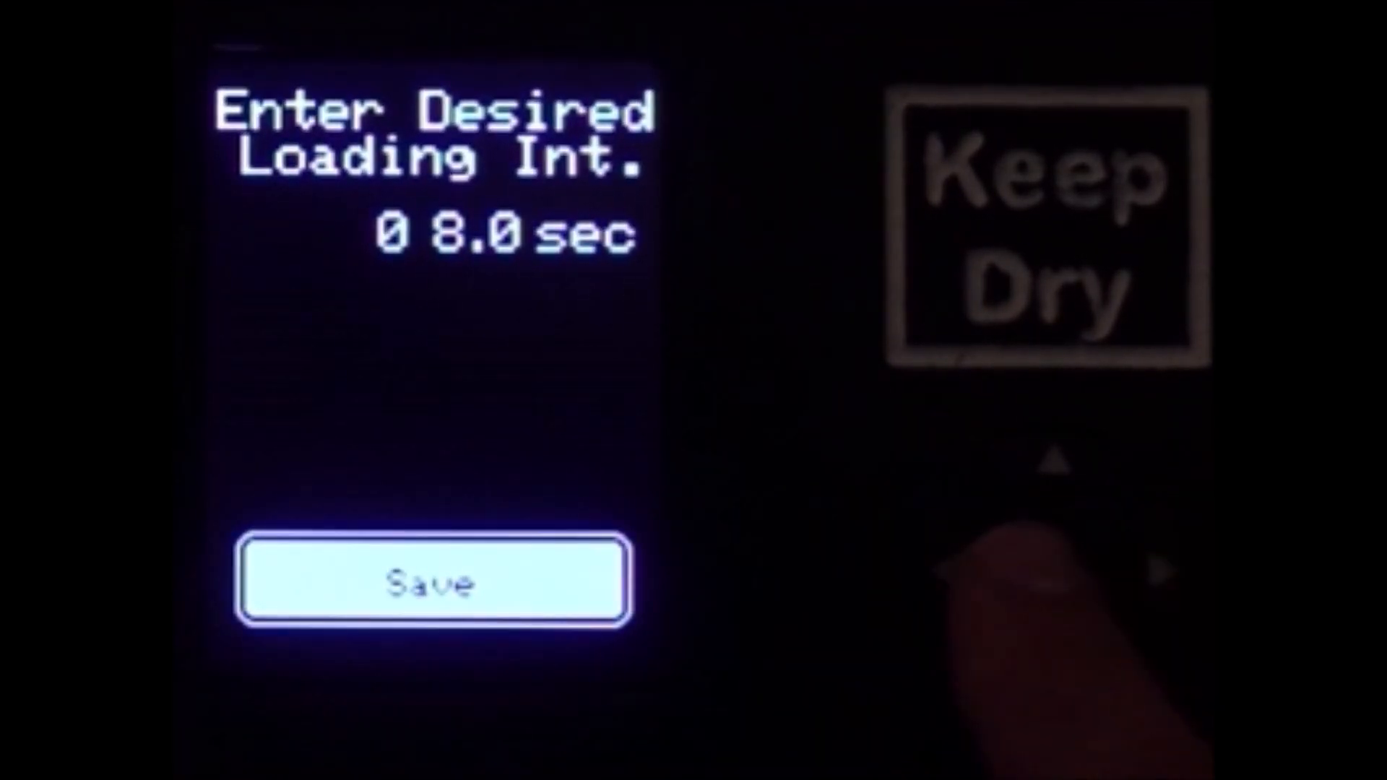
pyautogui.click(432, 582)
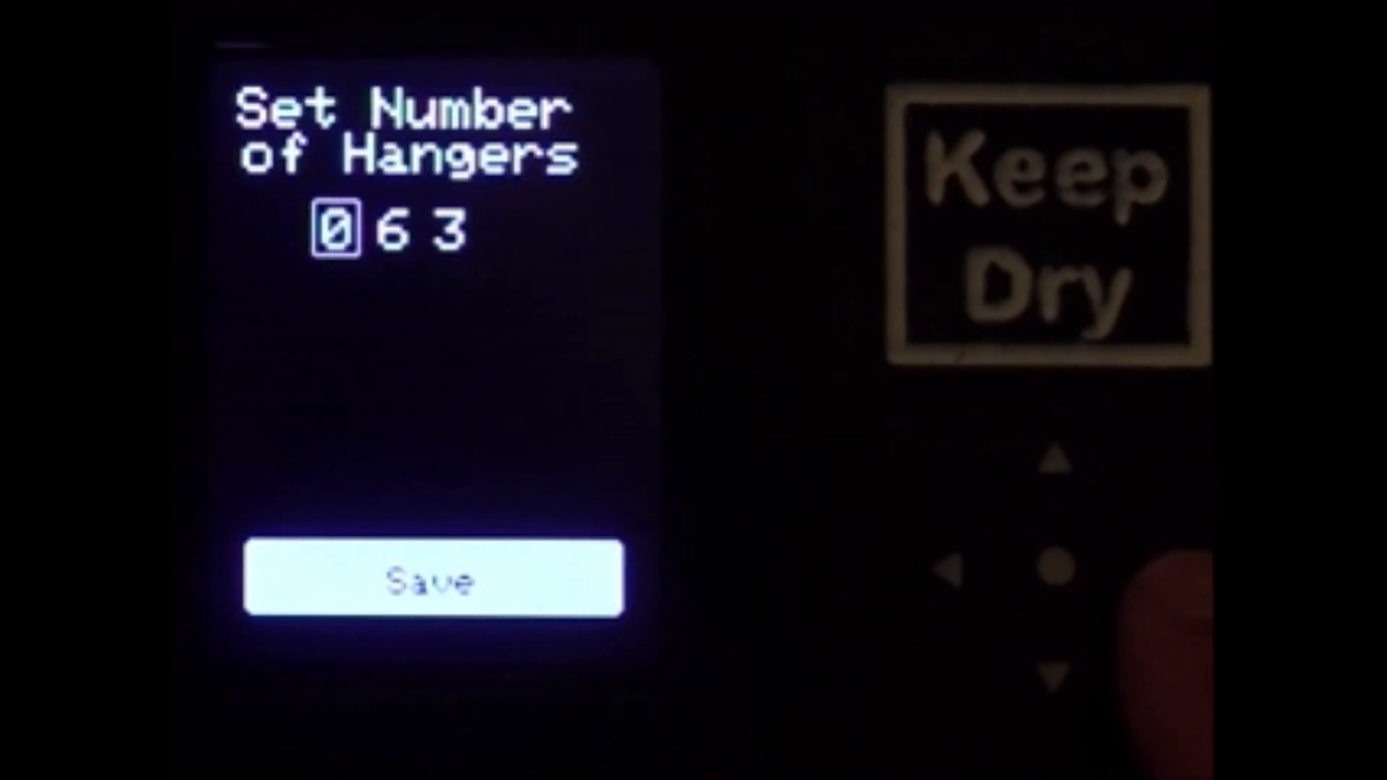
# - Adjust the hanger count digits and save, returning to the main menu
pyautogui.click(1161, 571)
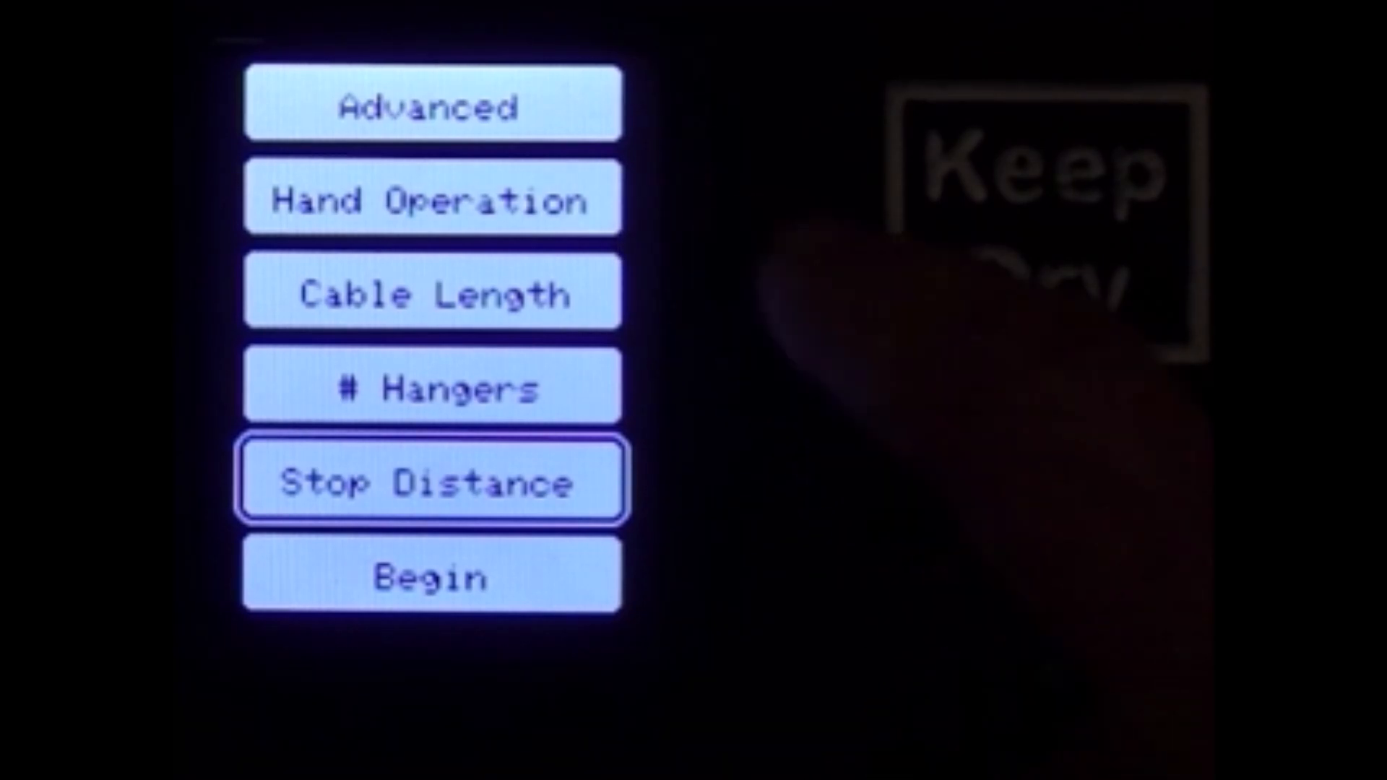
# - Run the stop distance measurement, obtaining 3.04 meters, and return home
pyautogui.click(430, 481)
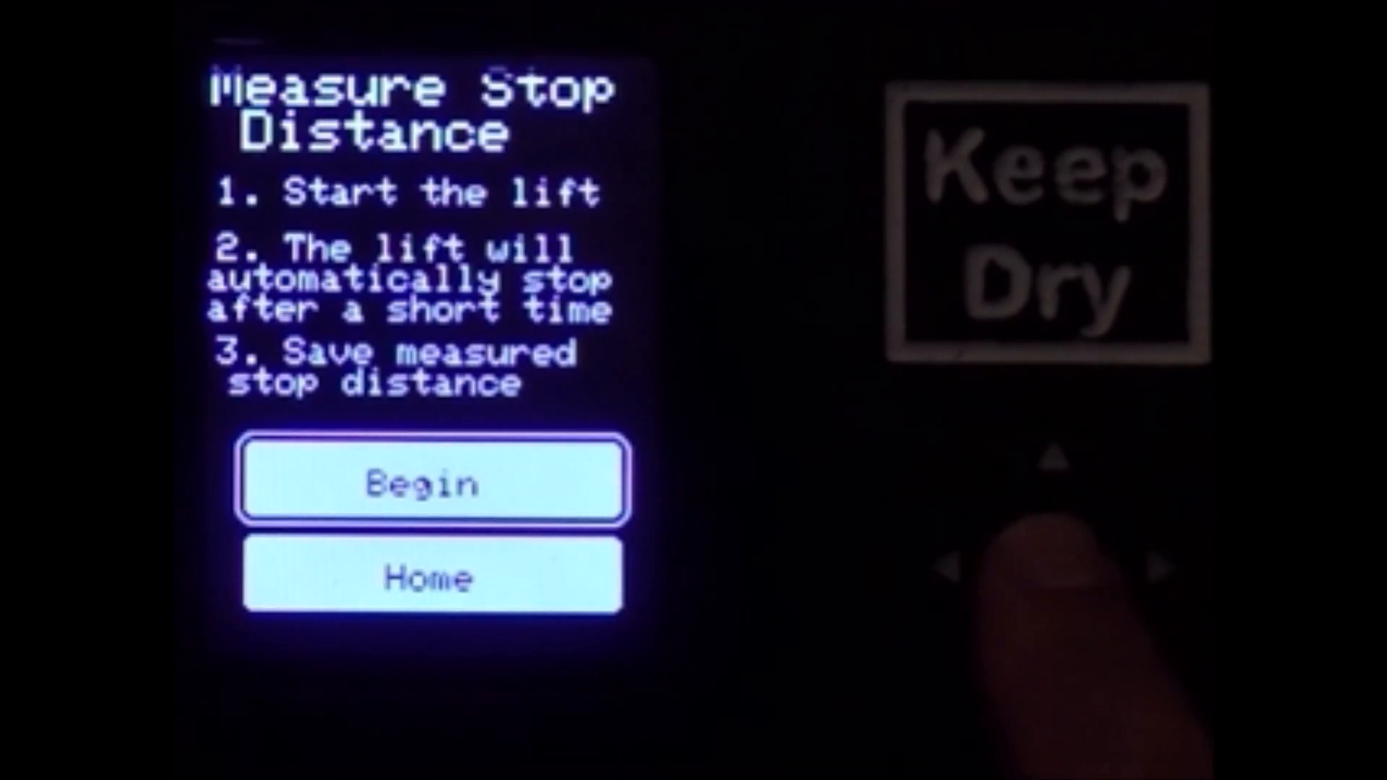
pyautogui.click(431, 482)
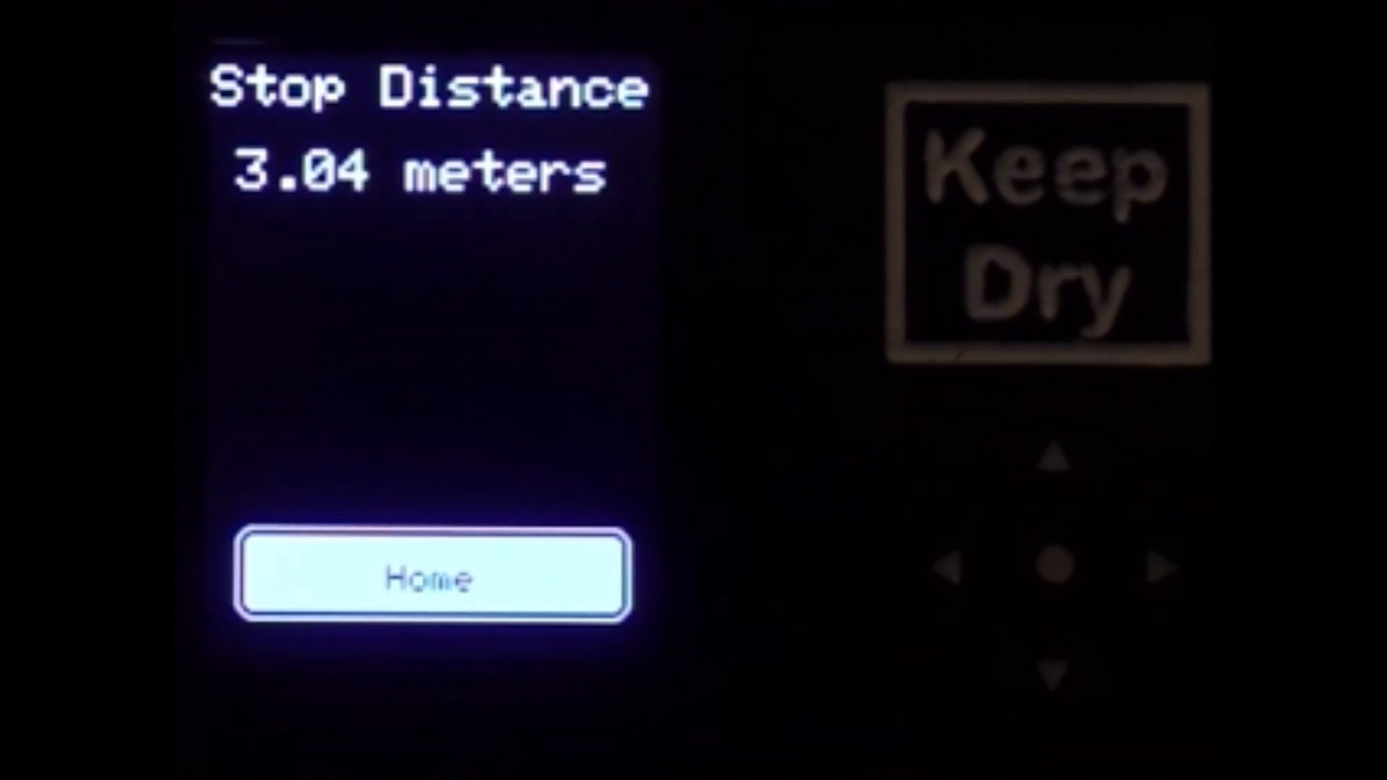
pyautogui.click(434, 575)
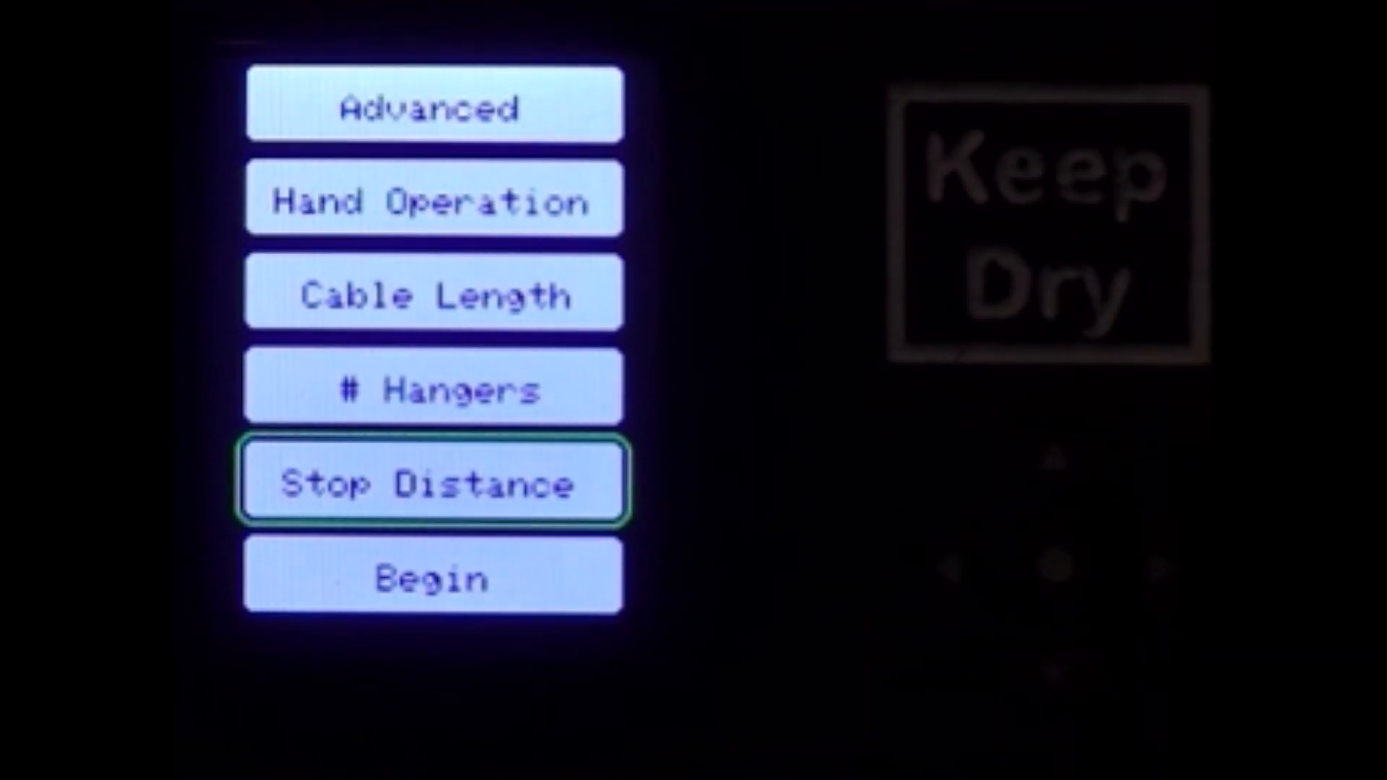
# - Manually edit the stop distance to 03.0 m and save it
pyautogui.click(432, 483)
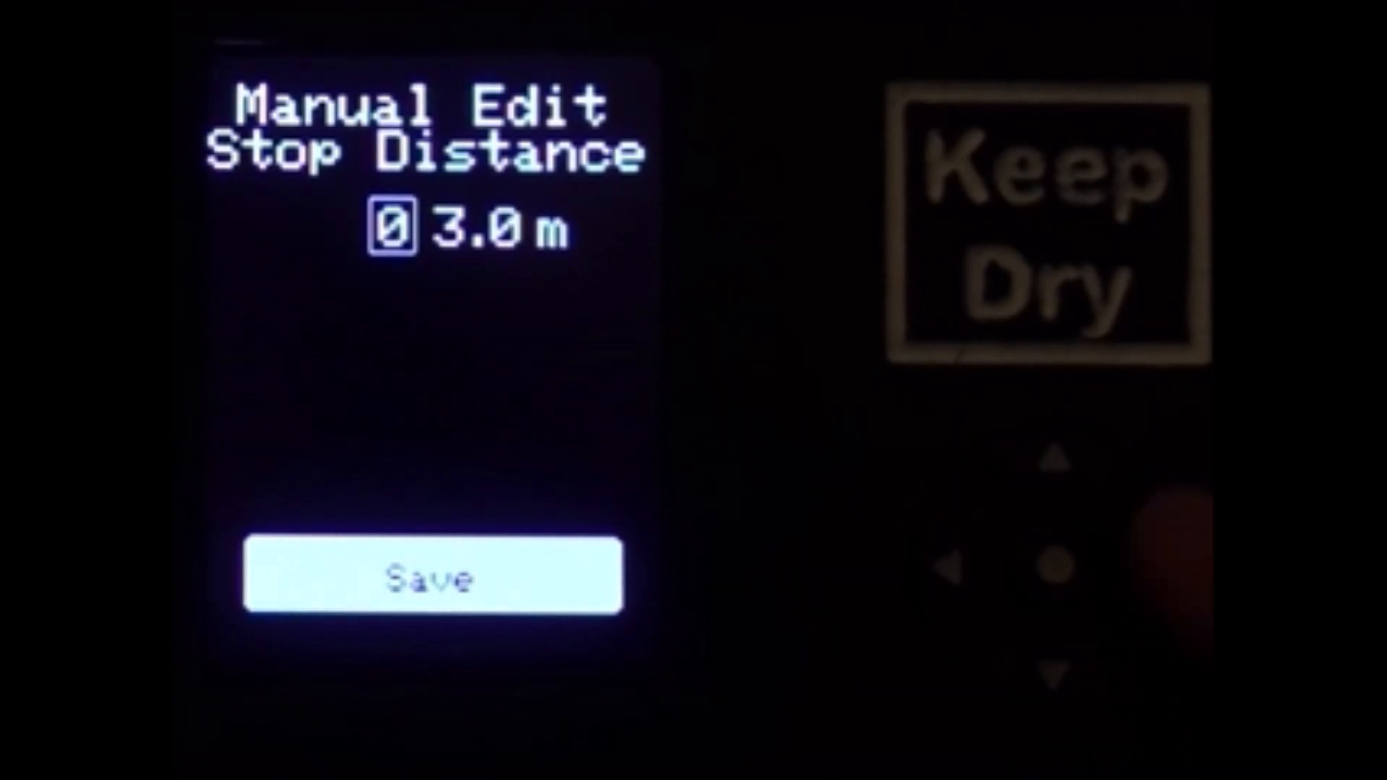
pyautogui.click(1157, 566)
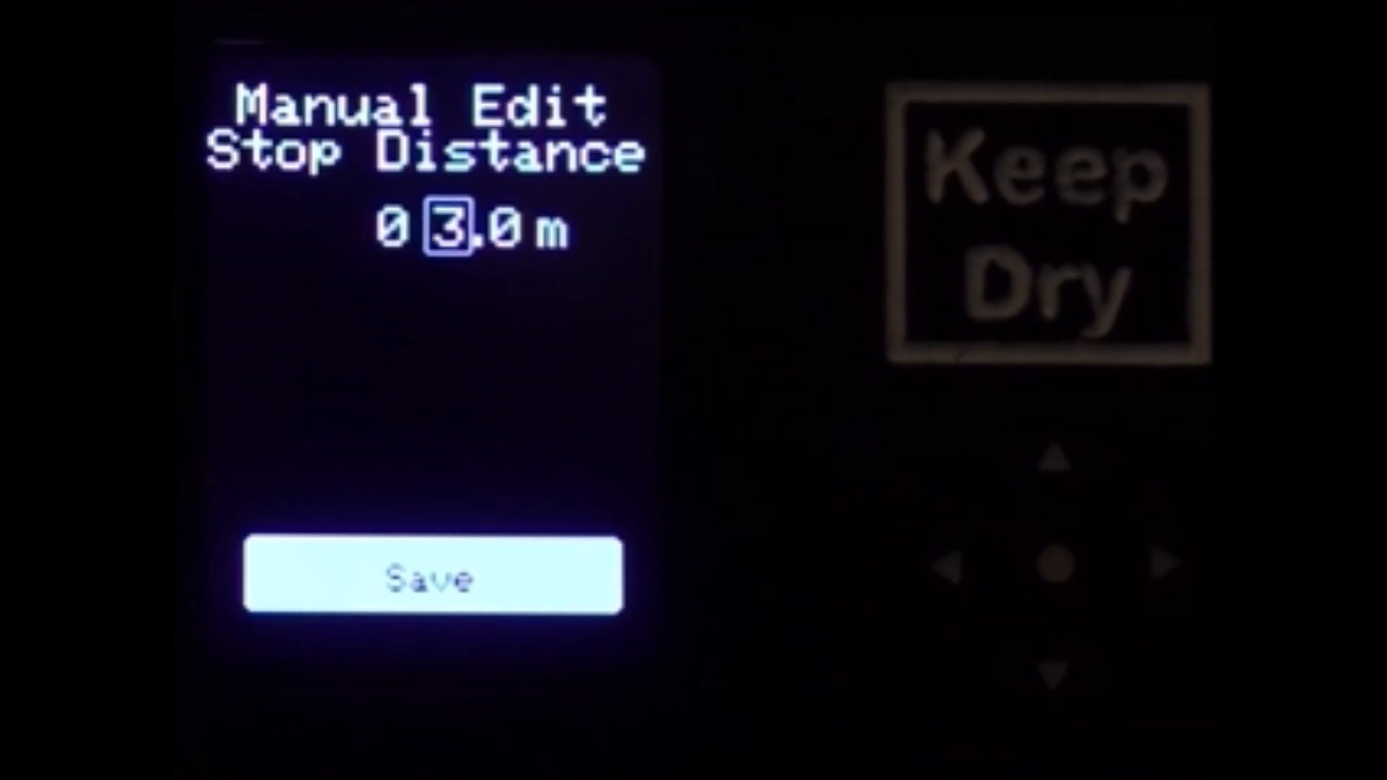
pyautogui.click(434, 575)
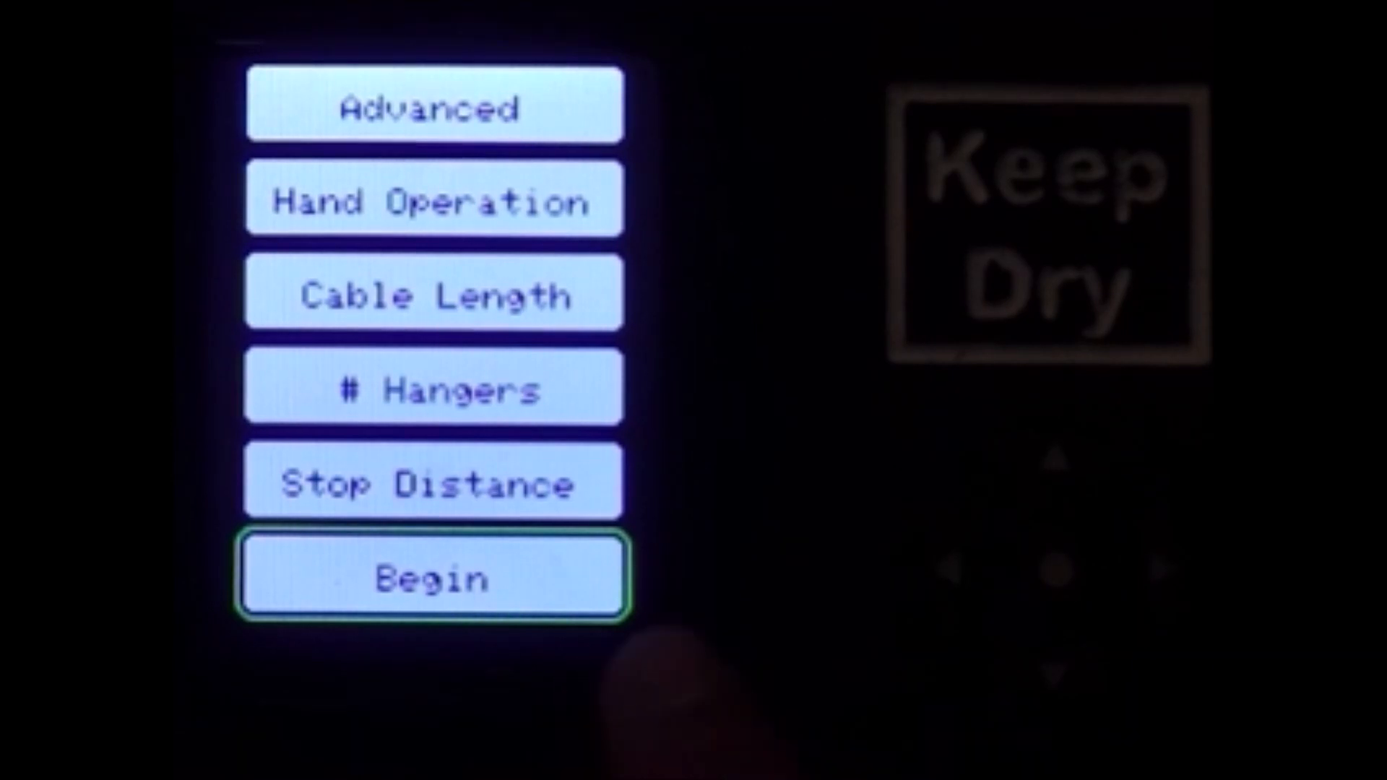
# - Begin mounting, acknowledging the Attention warning and continuing past the Summary
pyautogui.click(434, 575)
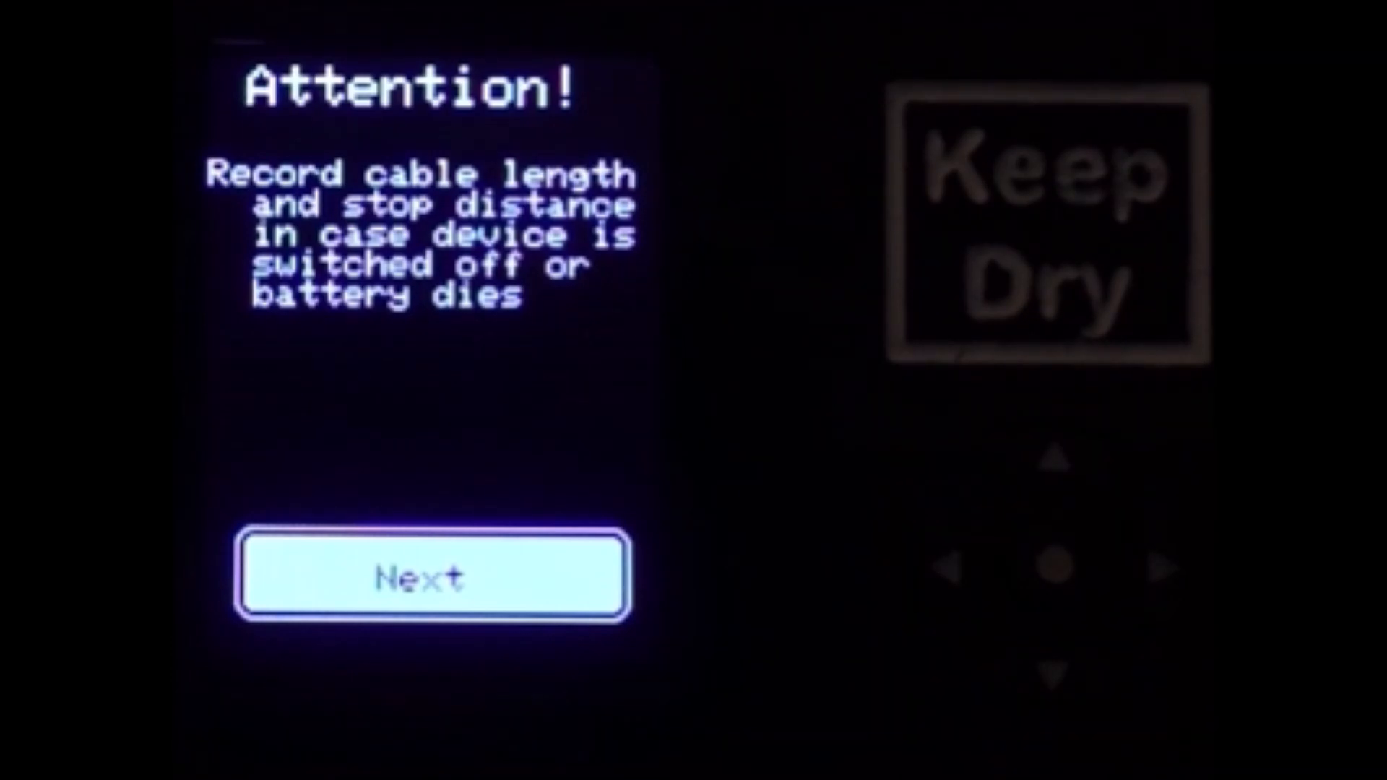
pyautogui.click(429, 577)
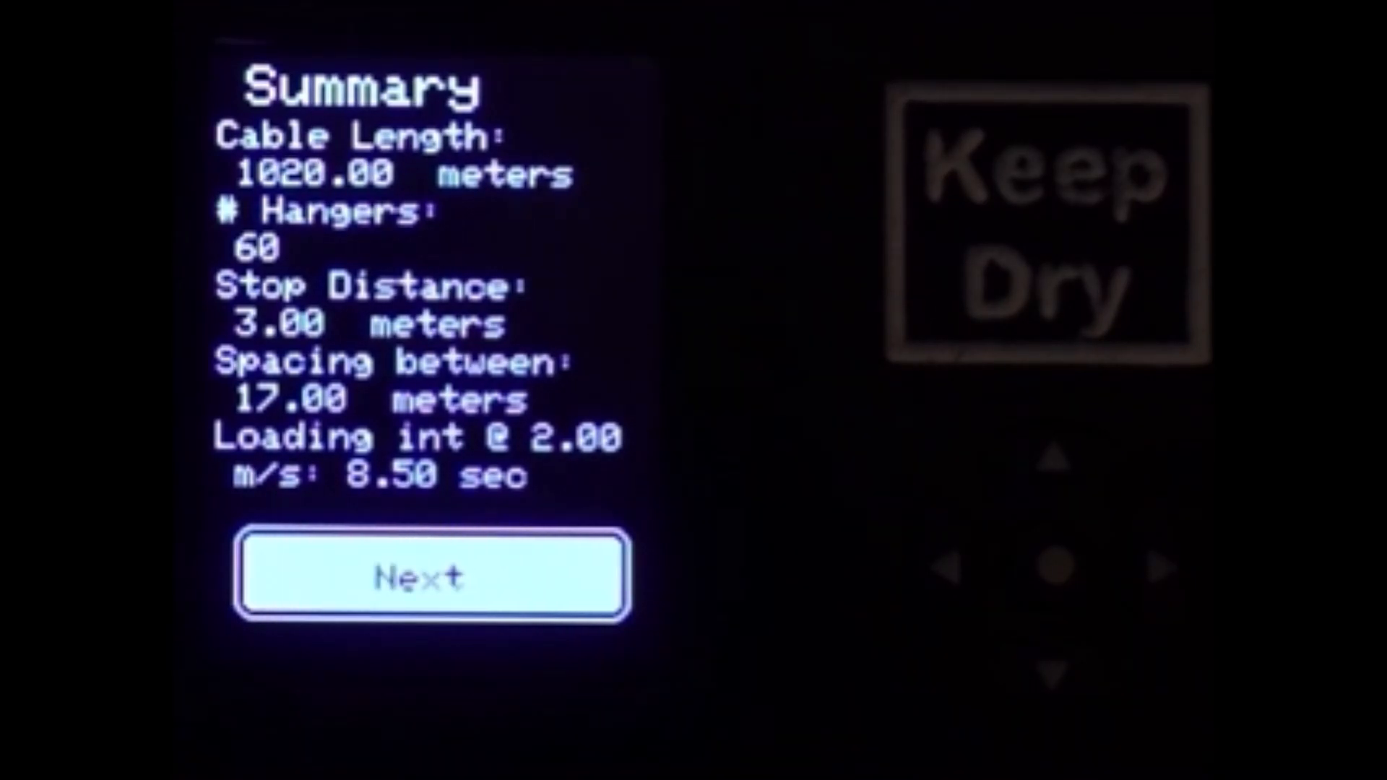
pyautogui.click(431, 575)
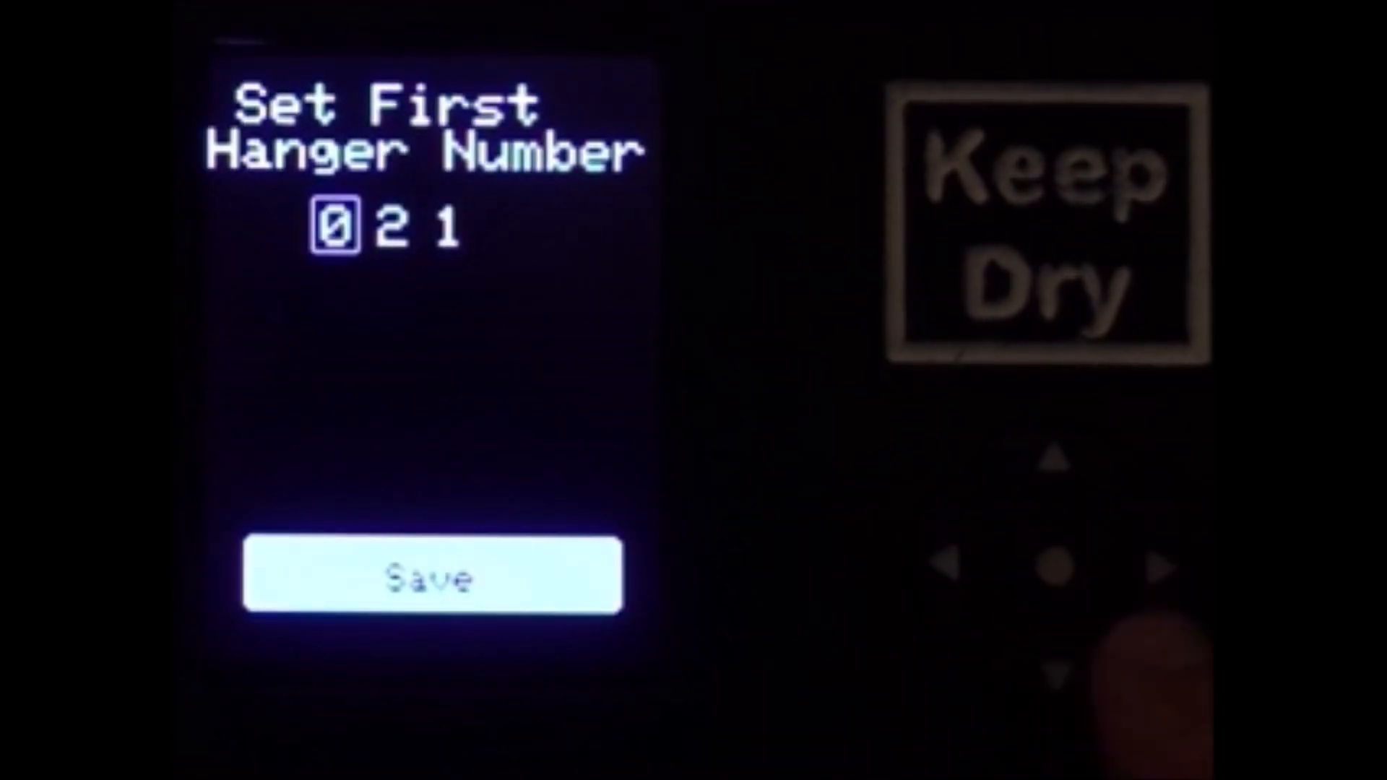
# - Set the first hanger number to 001 and save, prompting to mount hanger #1
pyautogui.click(1162, 569)
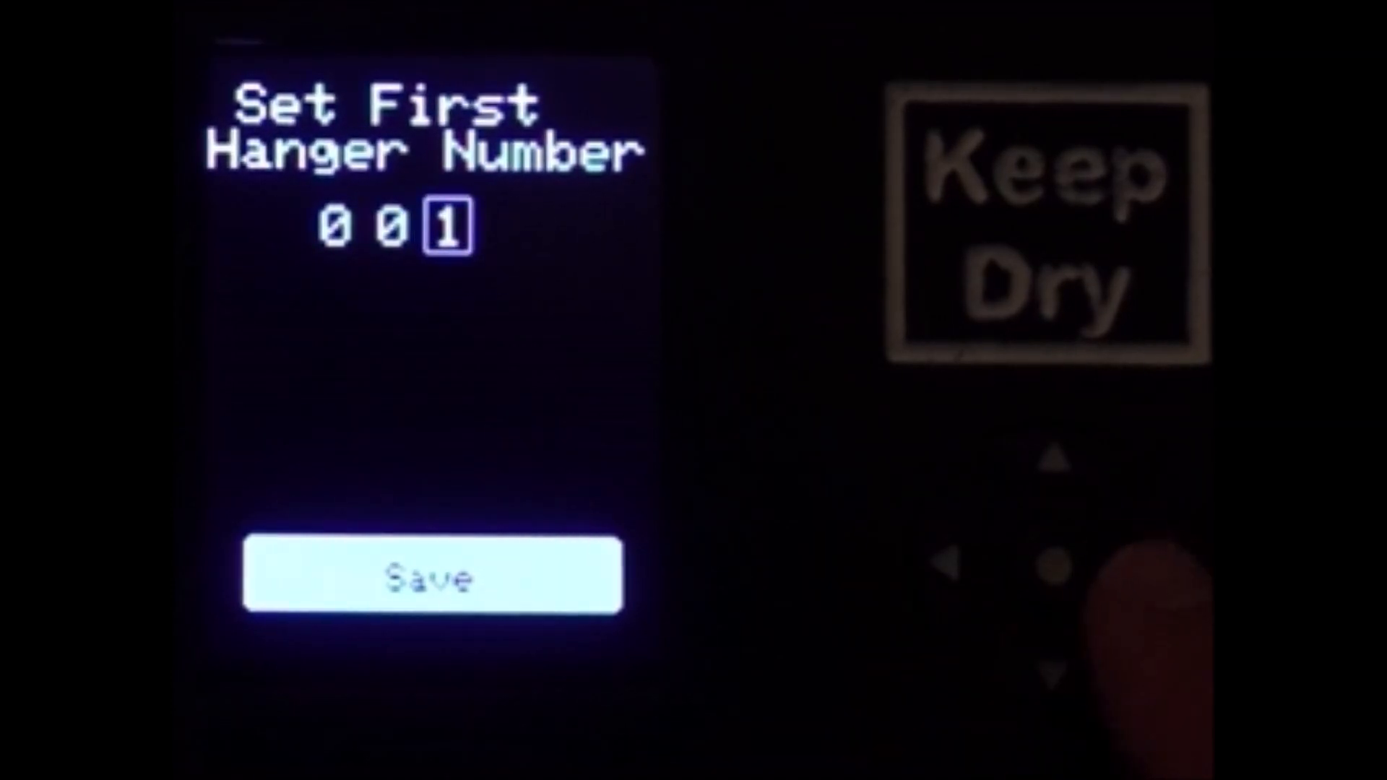
pyautogui.click(431, 575)
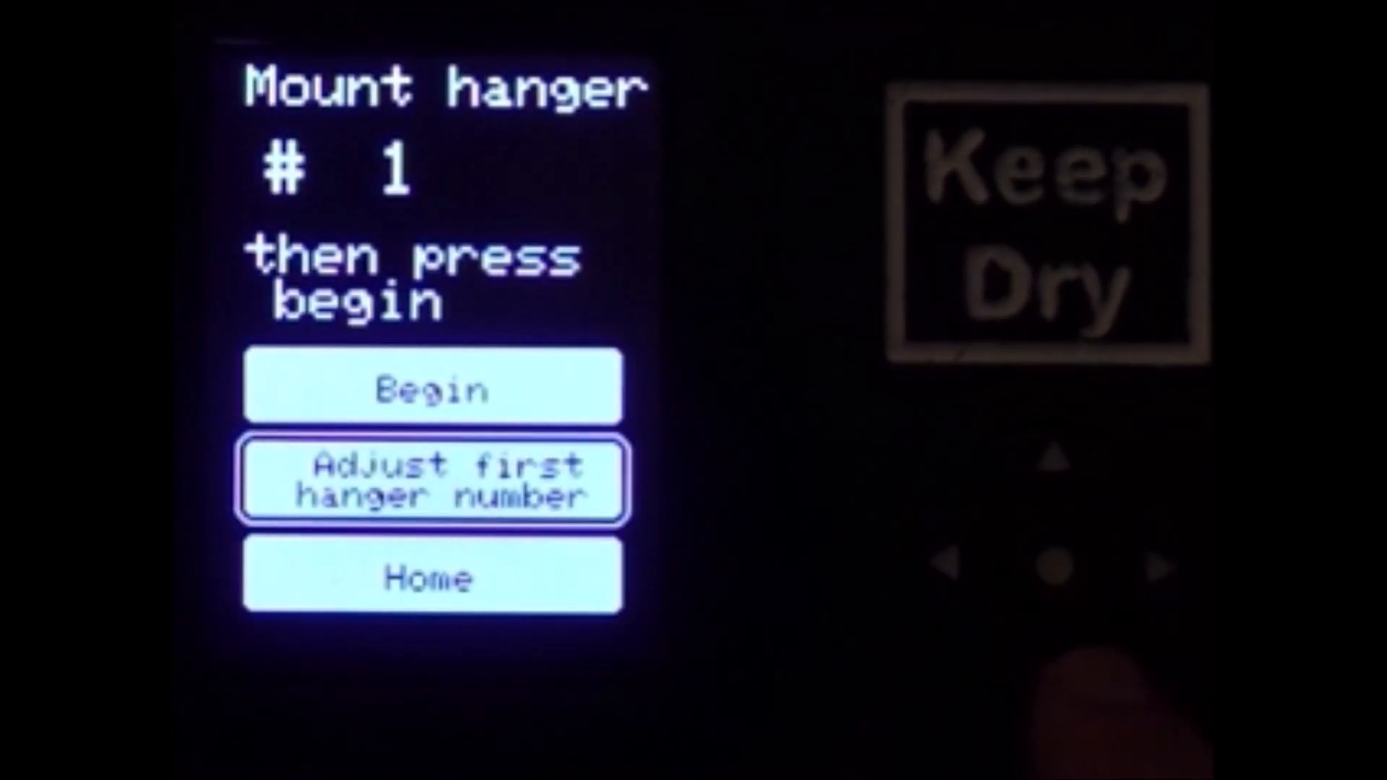